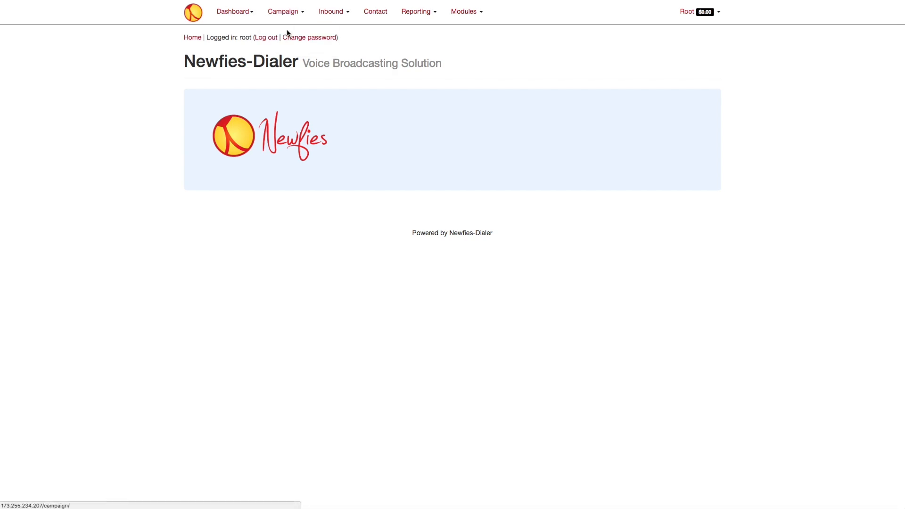
# Step: Begin a new voice campaign from the Voice Campaign list
pyautogui.click(284, 11)
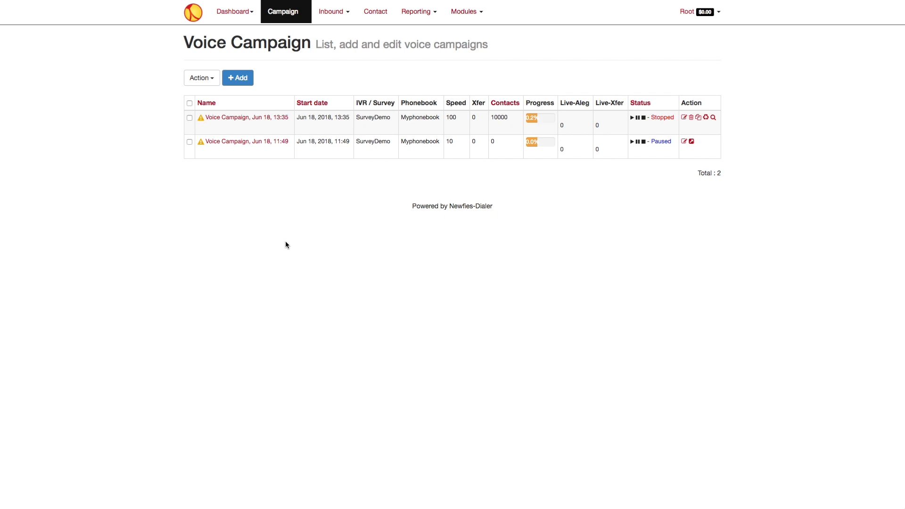
pyautogui.click(238, 77)
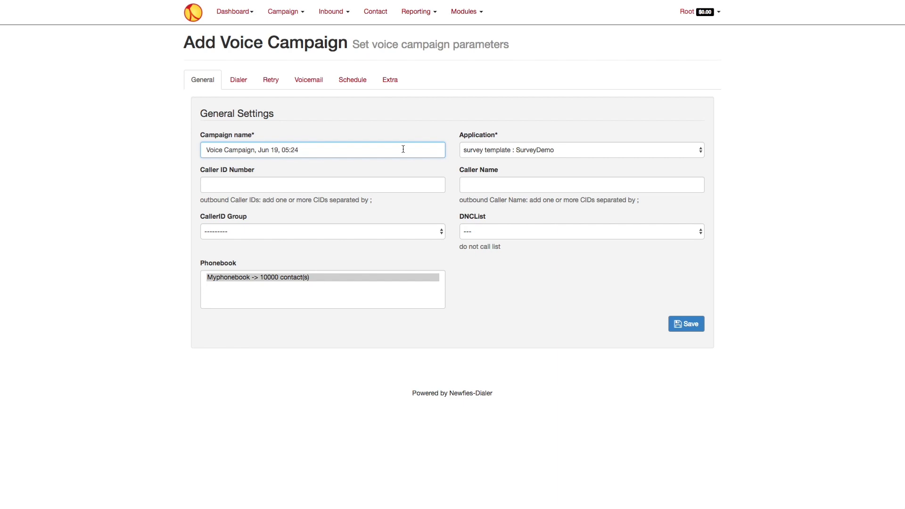
pyautogui.click(579, 150)
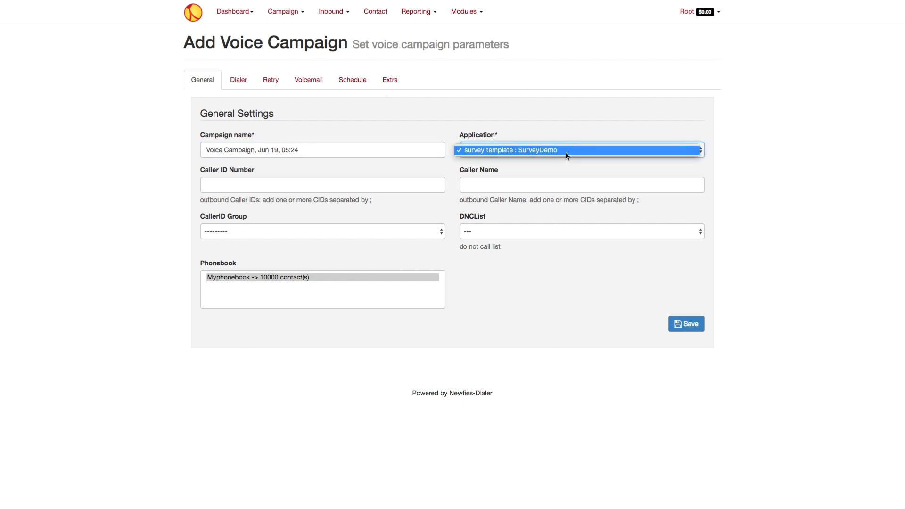
pyautogui.click(322, 184)
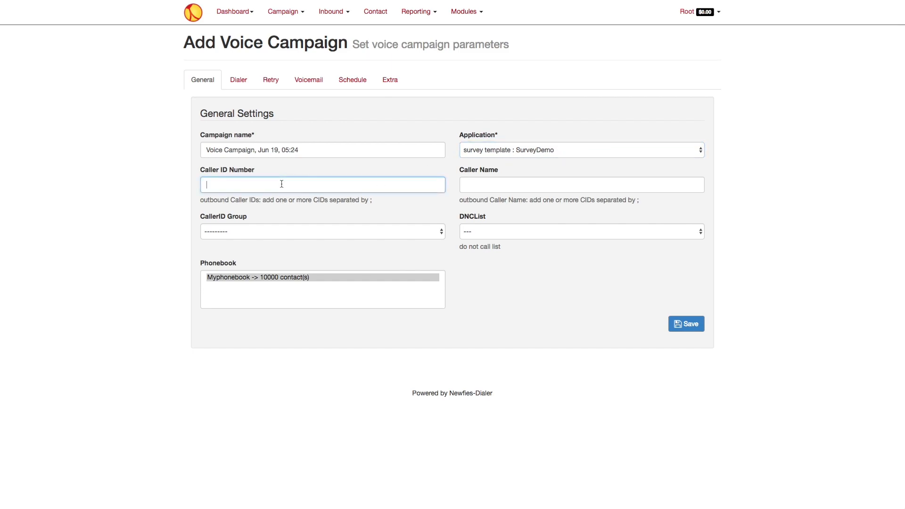
pyautogui.write('1')
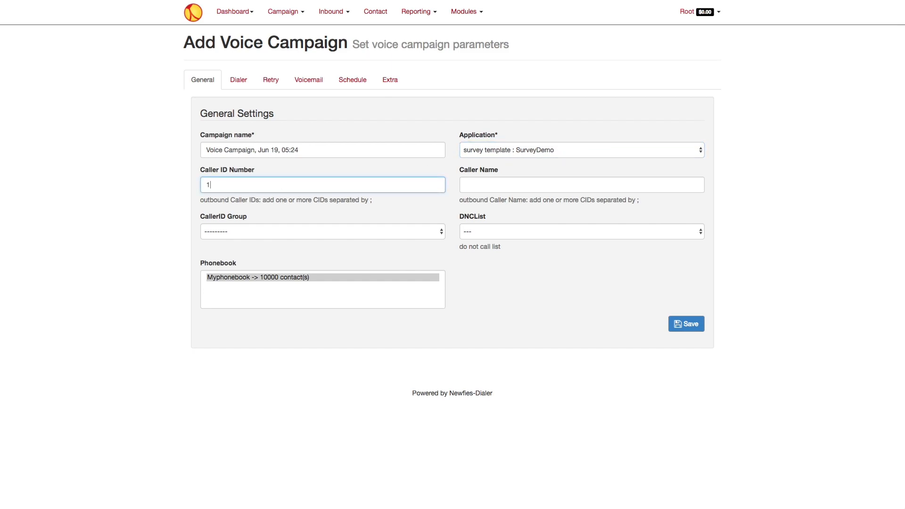
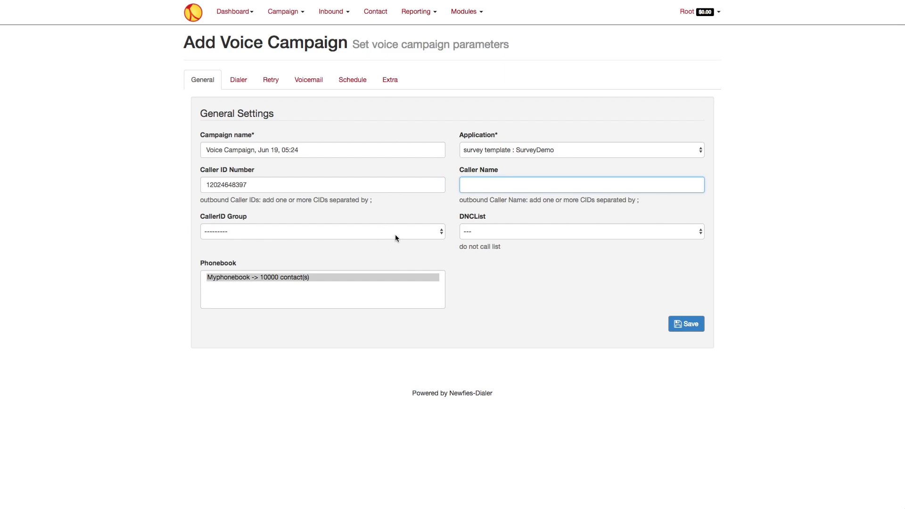
# Step: Leave the caller ID group unset and apply the Master DNC do-not-call list
pyautogui.click(322, 232)
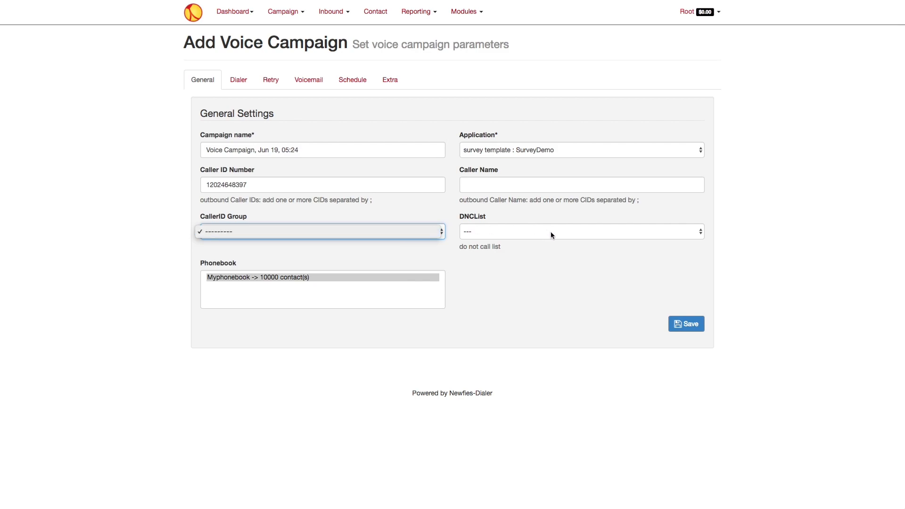
pyautogui.click(323, 231)
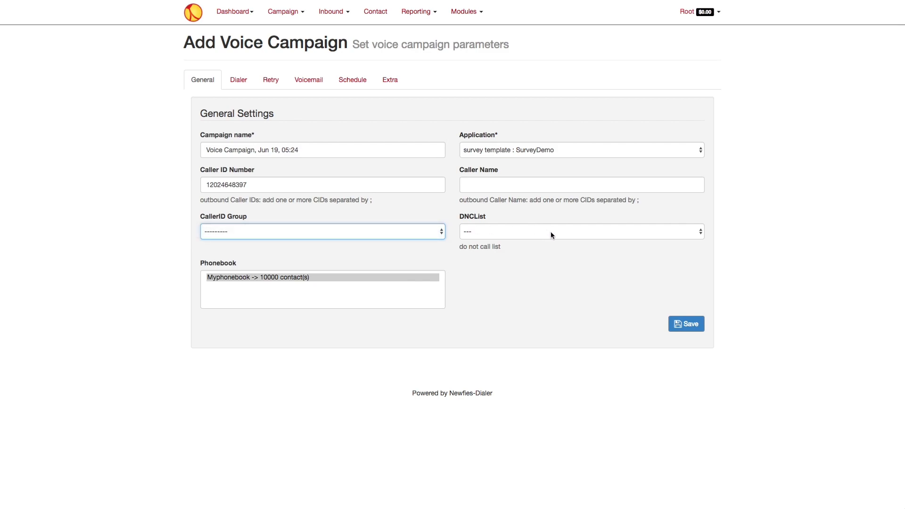
pyautogui.click(579, 232)
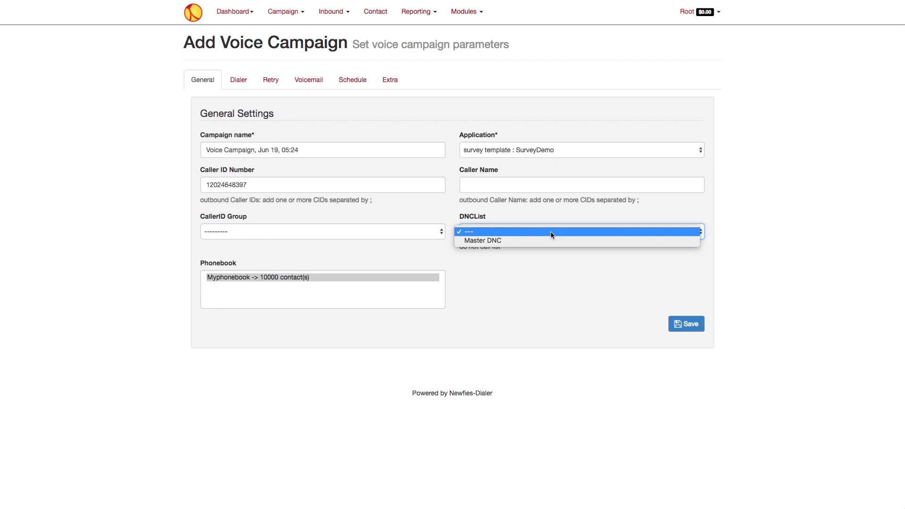
pyautogui.moveTo(531, 241)
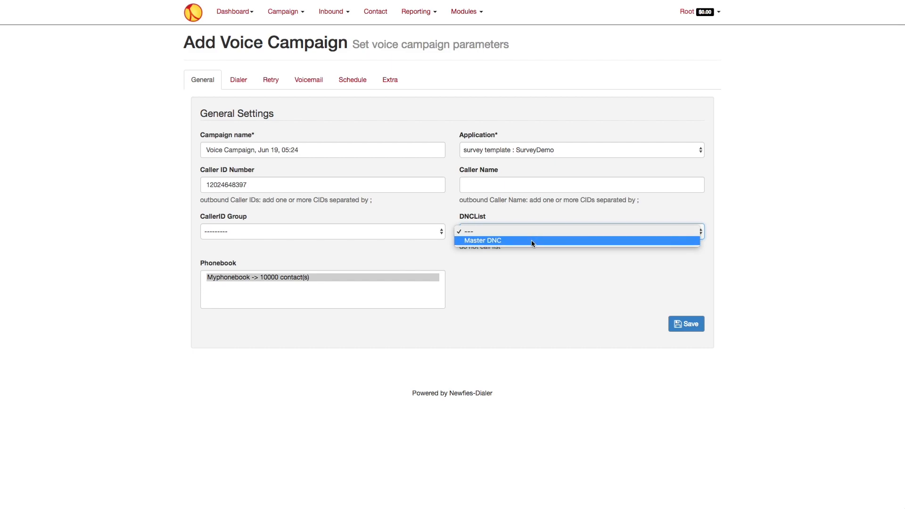
pyautogui.click(483, 241)
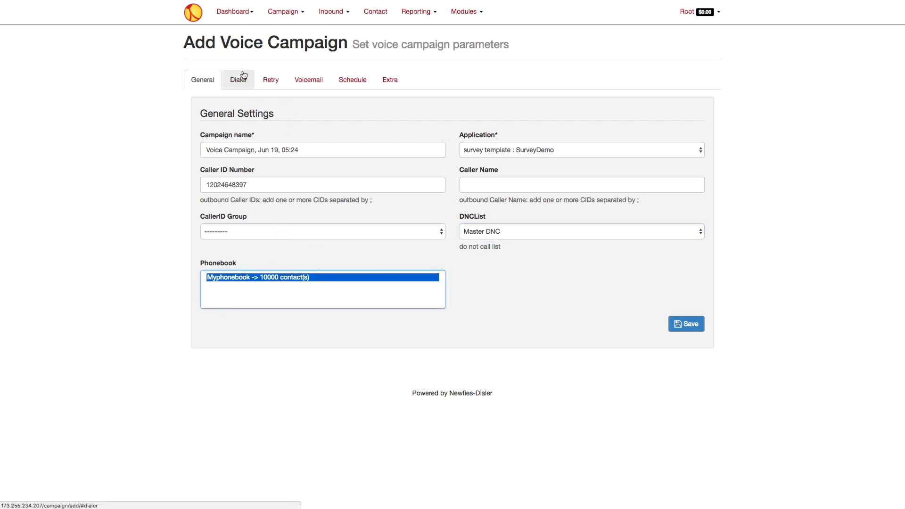
# Step: Keep TestGateway and set the dialing frequency to 50 calls per minute
pyautogui.click(239, 80)
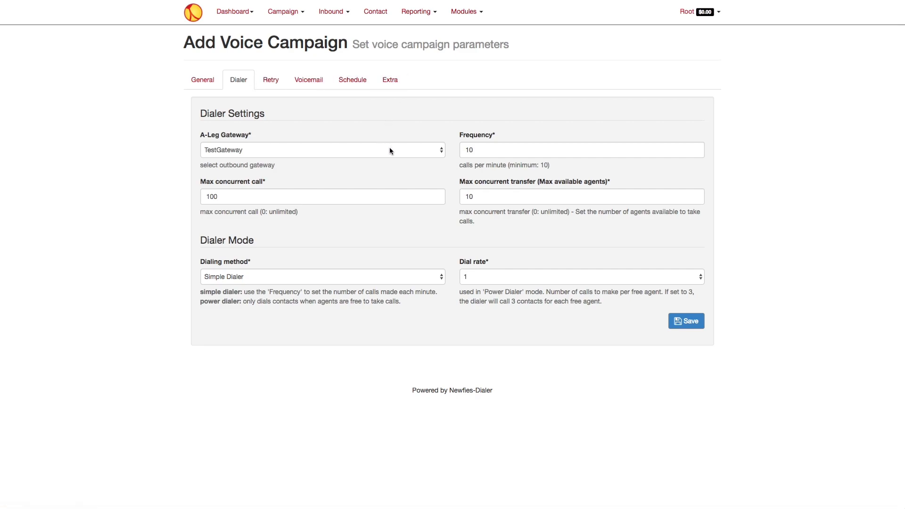
pyautogui.click(322, 150)
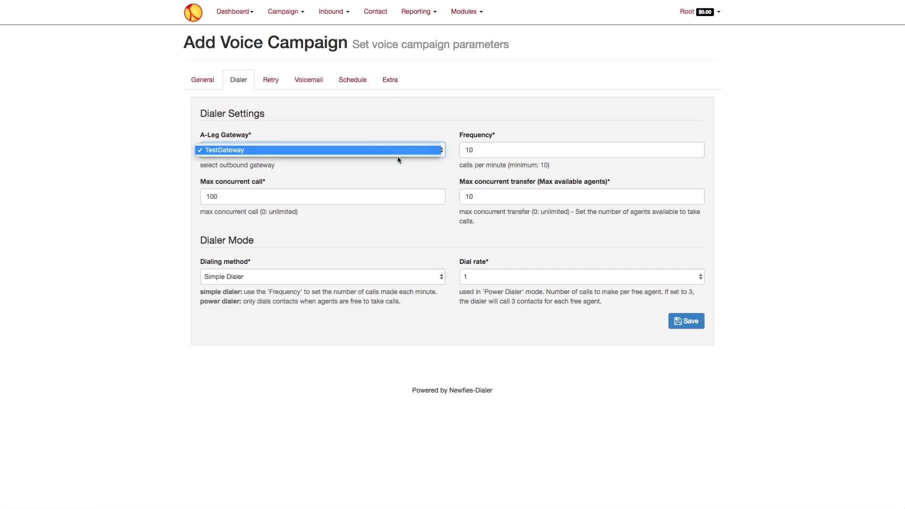
pyautogui.click(580, 150)
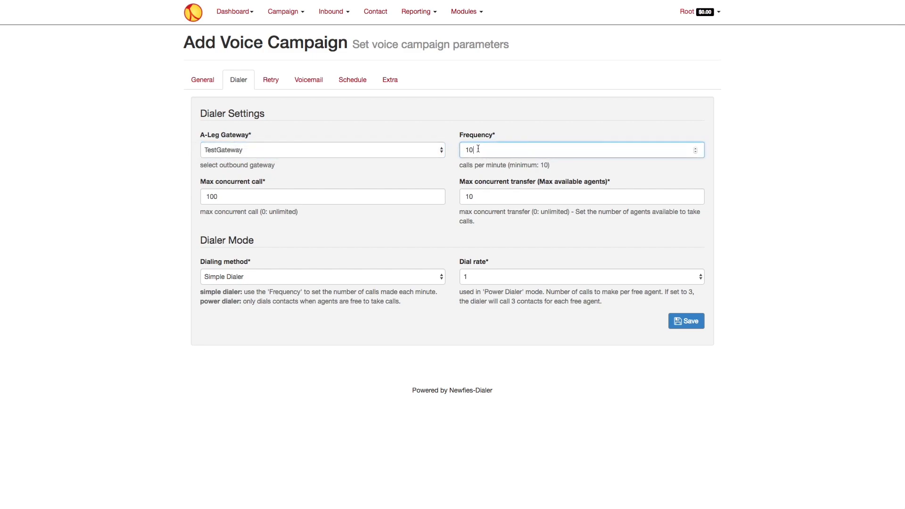
pyautogui.write('5')
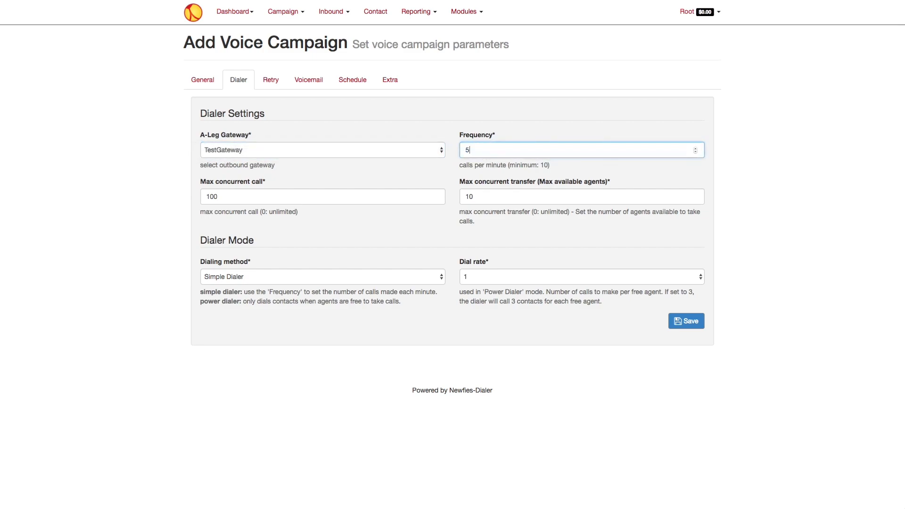
pyautogui.write('0')
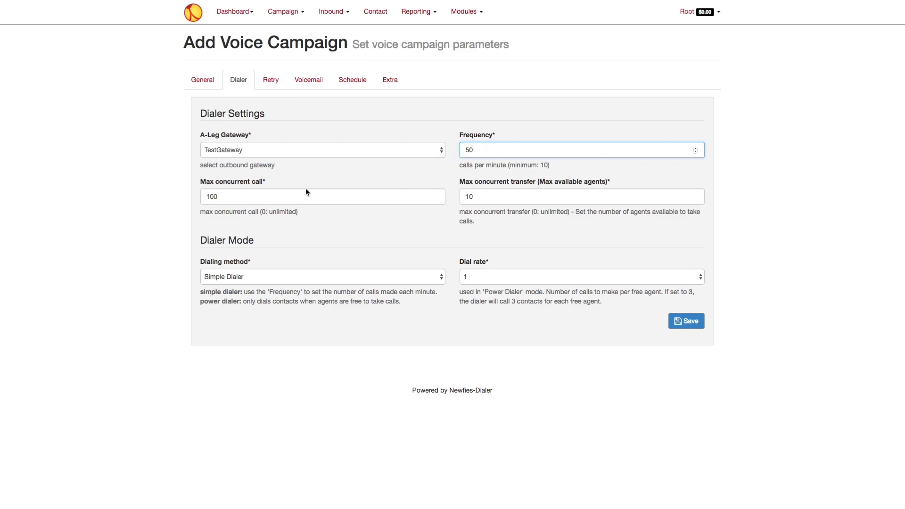
# Step: Set the maximum concurrent transfers to 5, leaving max concurrent calls as is
pyautogui.click(322, 197)
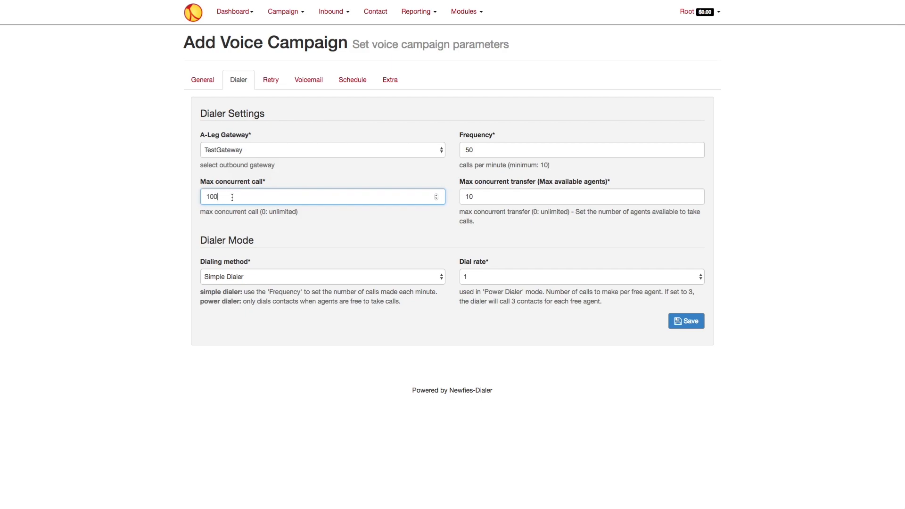
pyautogui.moveTo(469, 181)
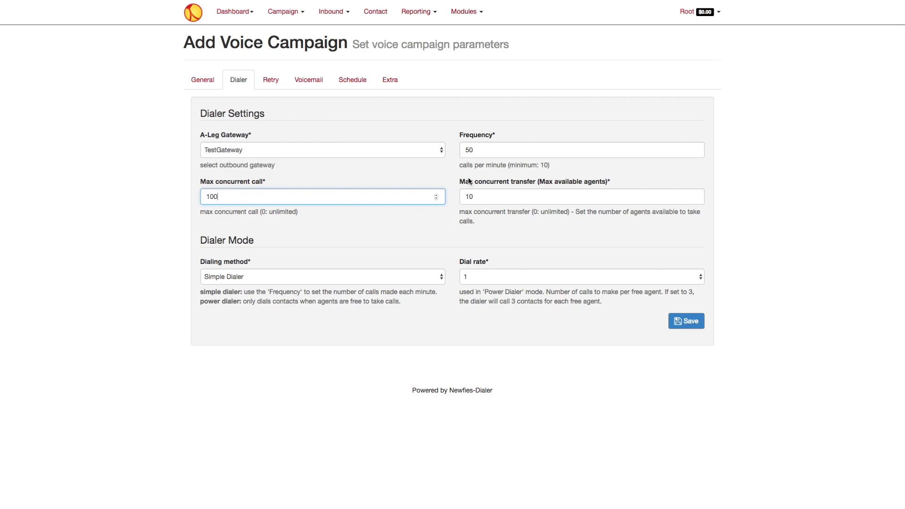
pyautogui.click(580, 196)
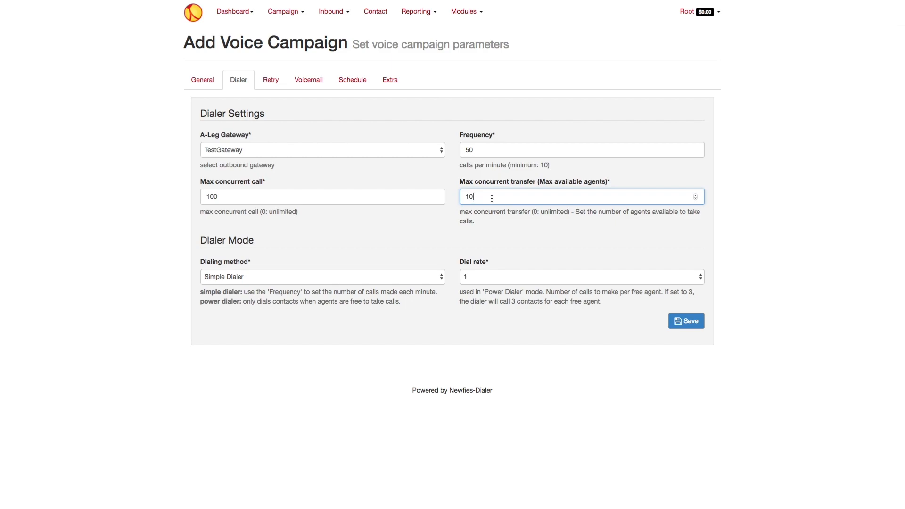
pyautogui.write('5')
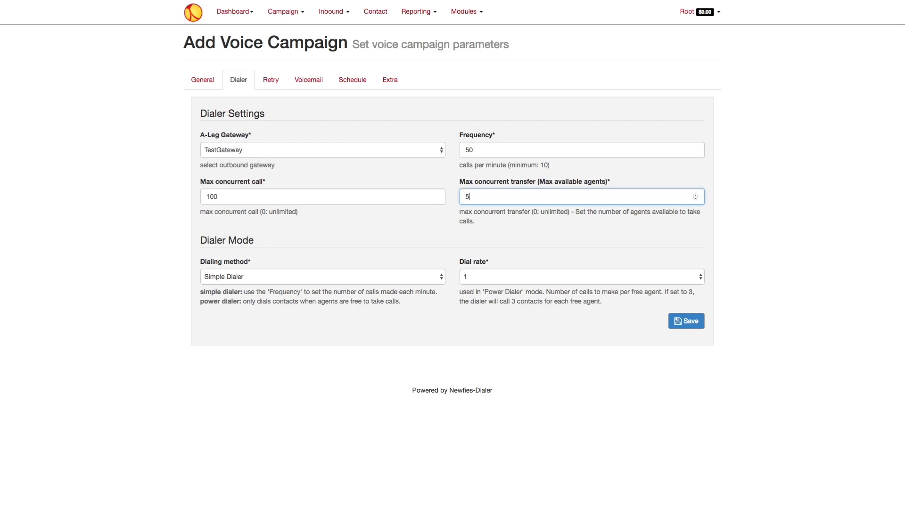
pyautogui.moveTo(310, 218)
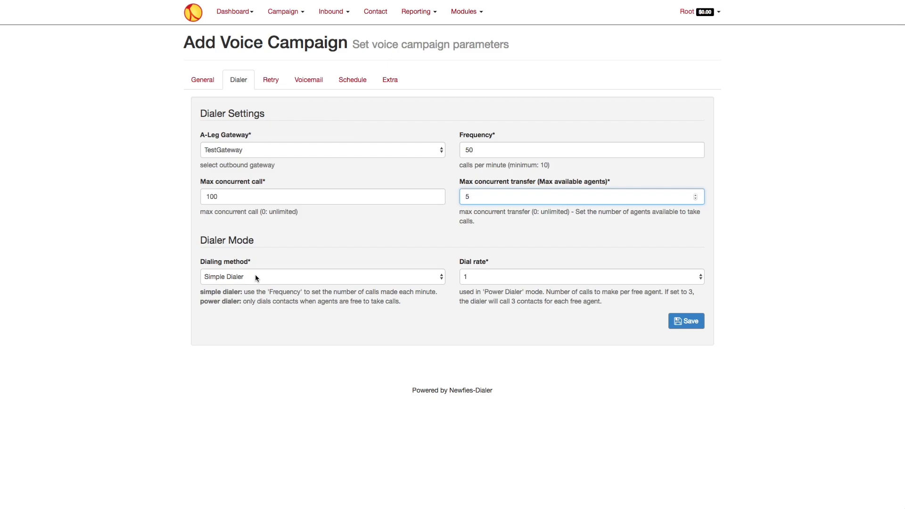
# Step: Choose Power Dialer as the campaign's dialing method
pyautogui.click(577, 196)
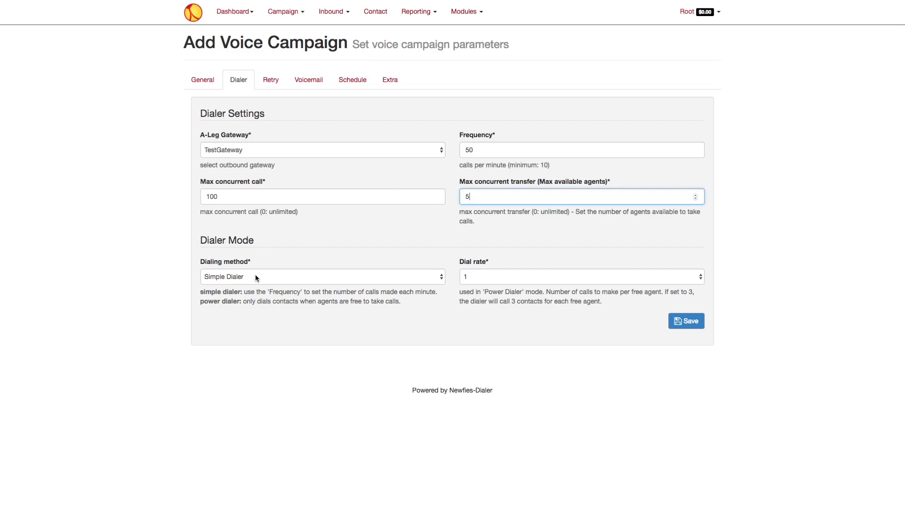
pyautogui.click(322, 276)
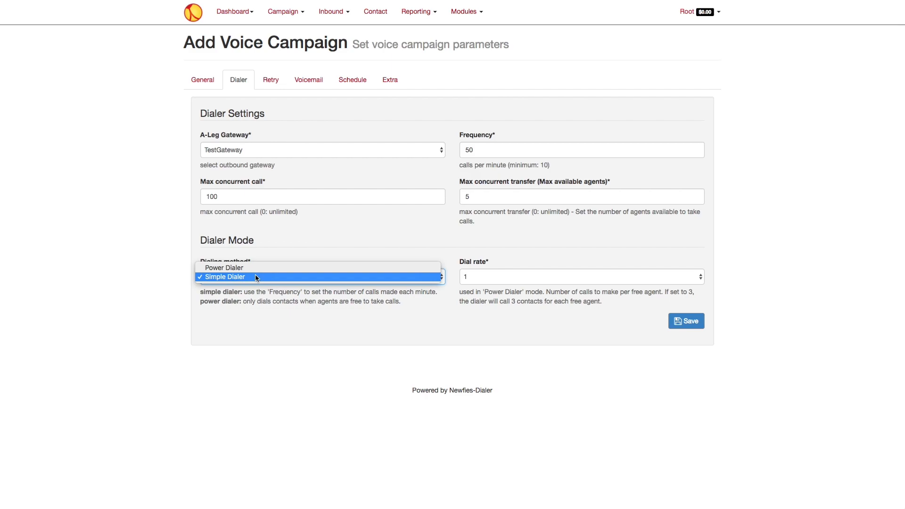
pyautogui.moveTo(224, 266)
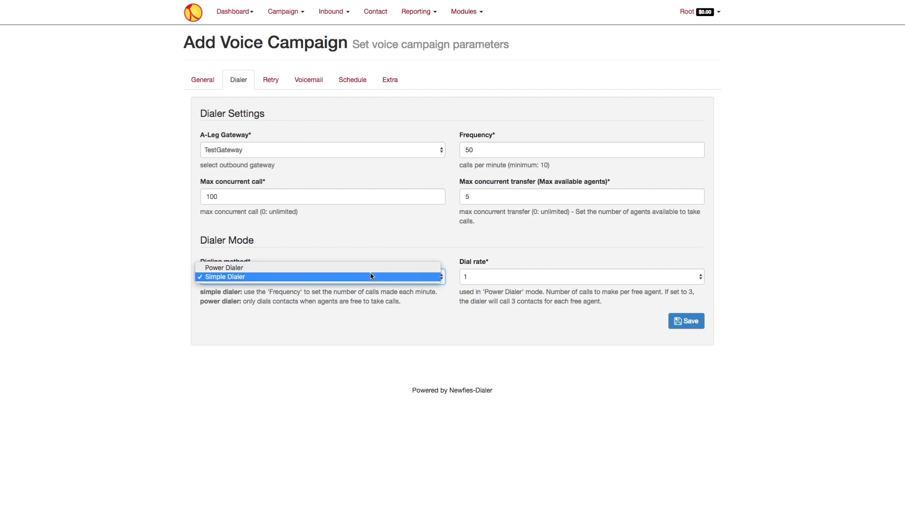
pyautogui.click(224, 267)
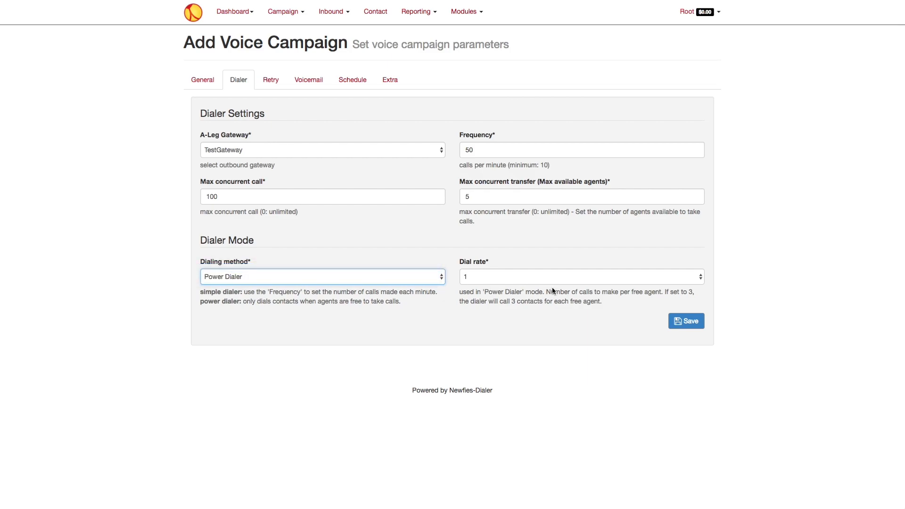
# Step: Set the dial rate to 3 and move on to the retry settings
pyautogui.click(581, 276)
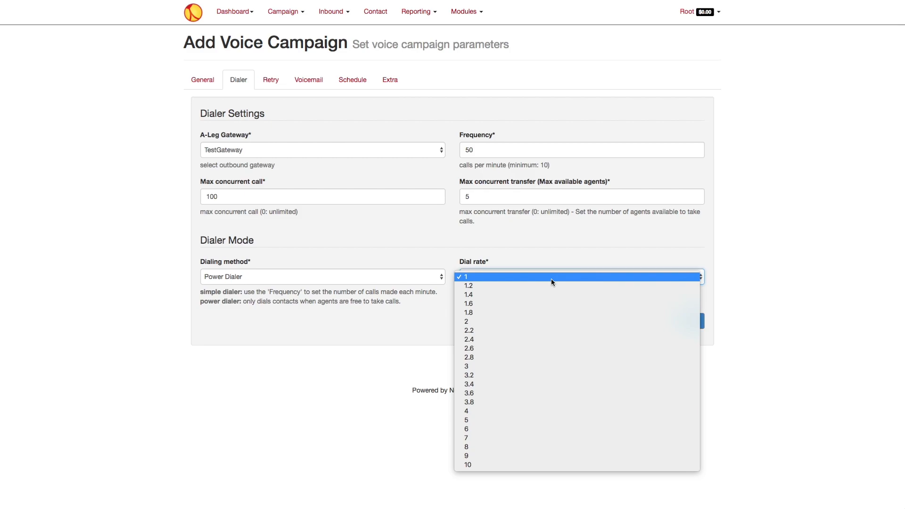
pyautogui.click(465, 366)
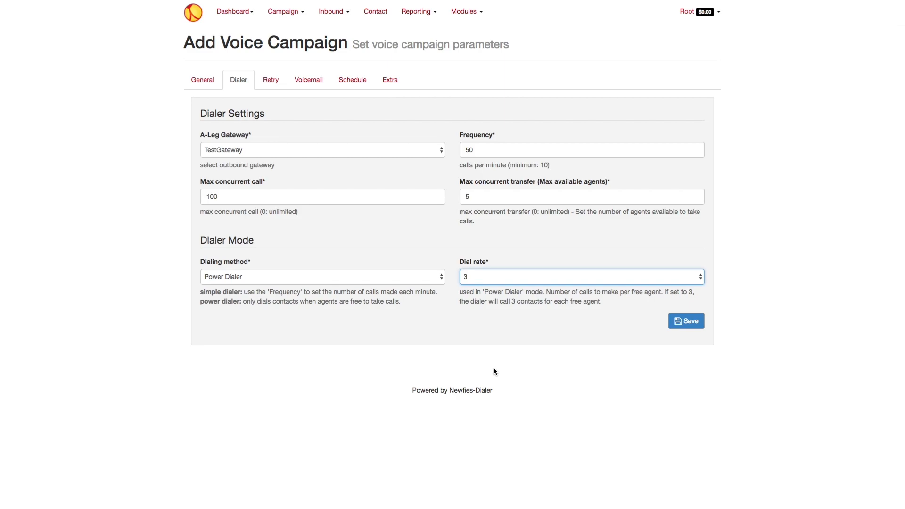
pyautogui.click(323, 277)
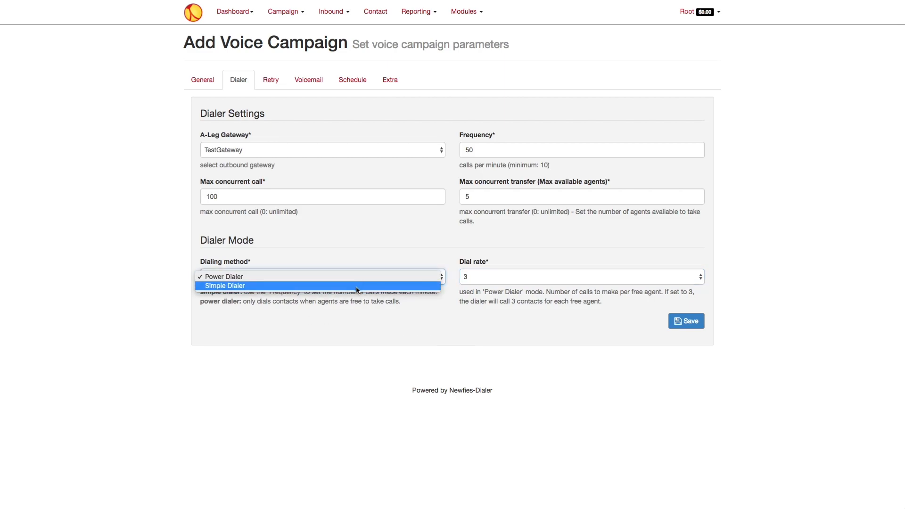
pyautogui.click(271, 79)
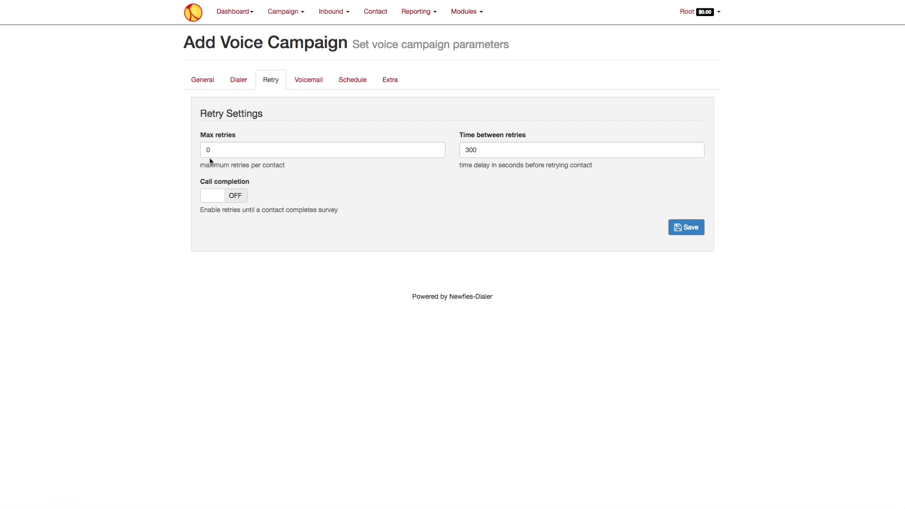
# Step: Set max retries to 1 with call completion on, keeping 300 seconds between retries
pyautogui.click(323, 150)
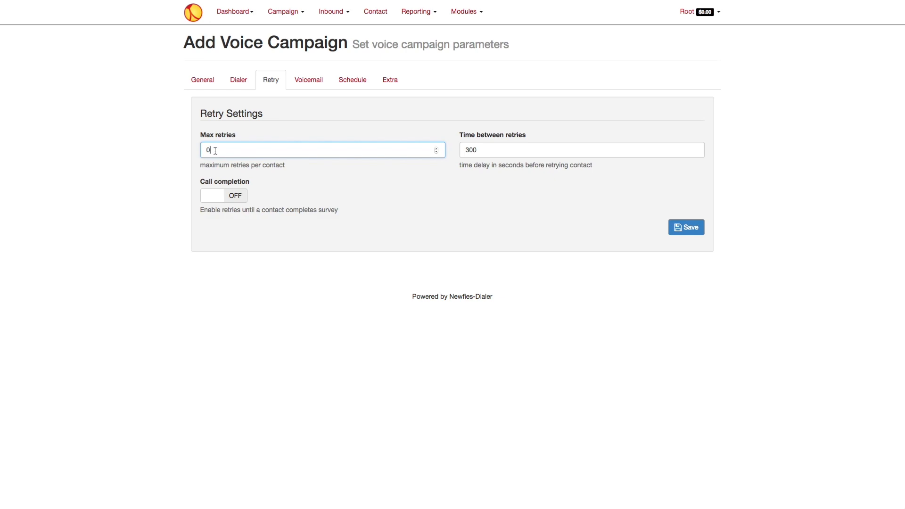
pyautogui.click(222, 196)
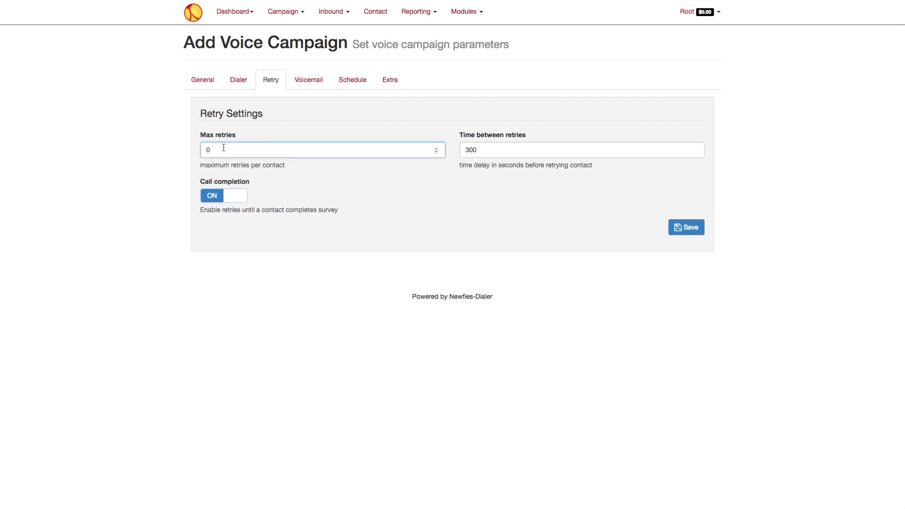
pyautogui.write('1')
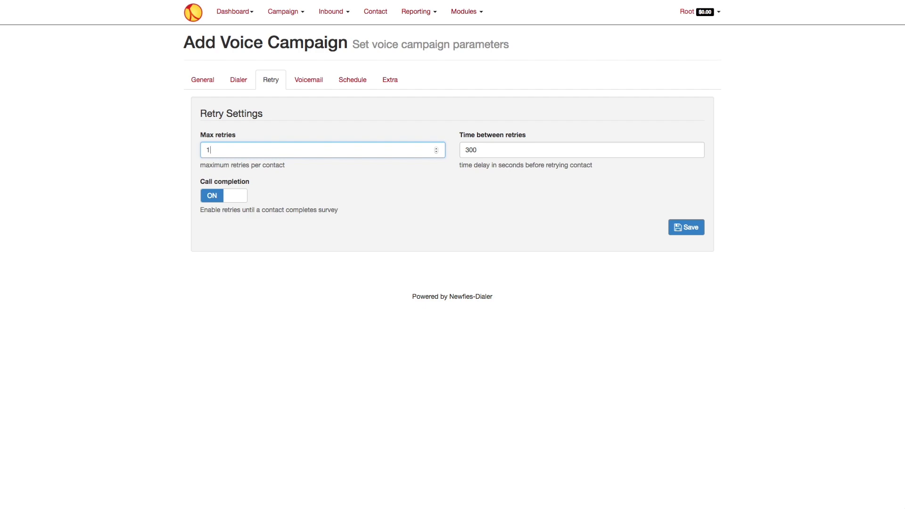
pyautogui.moveTo(484, 150)
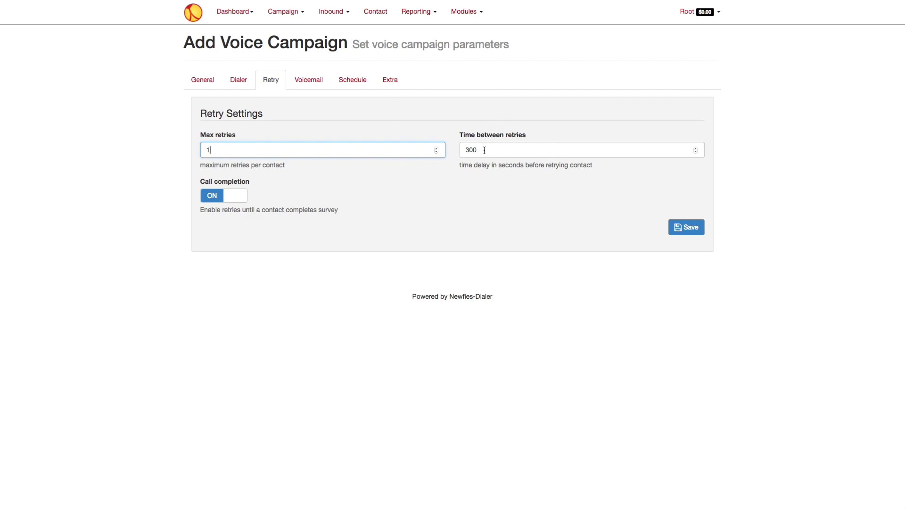
pyautogui.click(577, 150)
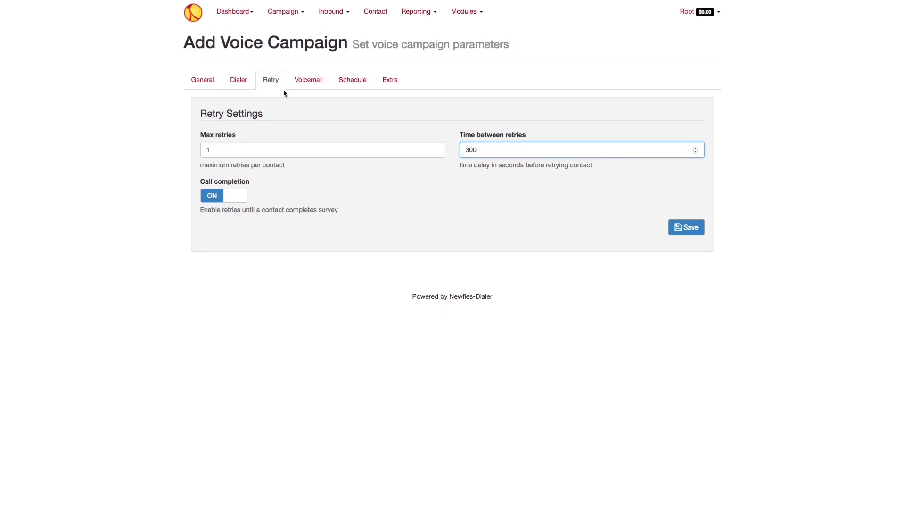
pyautogui.click(308, 79)
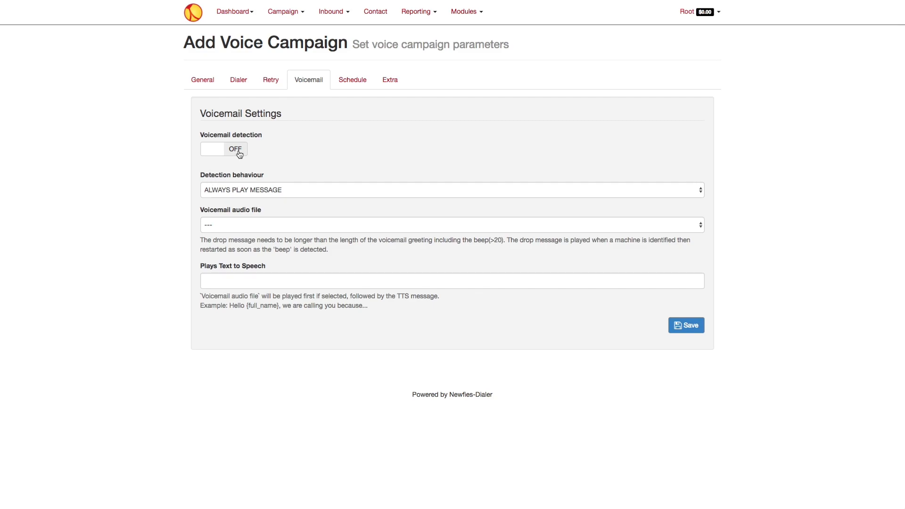
# Step: Switch voicemail detection on, leaving the voicemail audio file unset
pyautogui.click(223, 149)
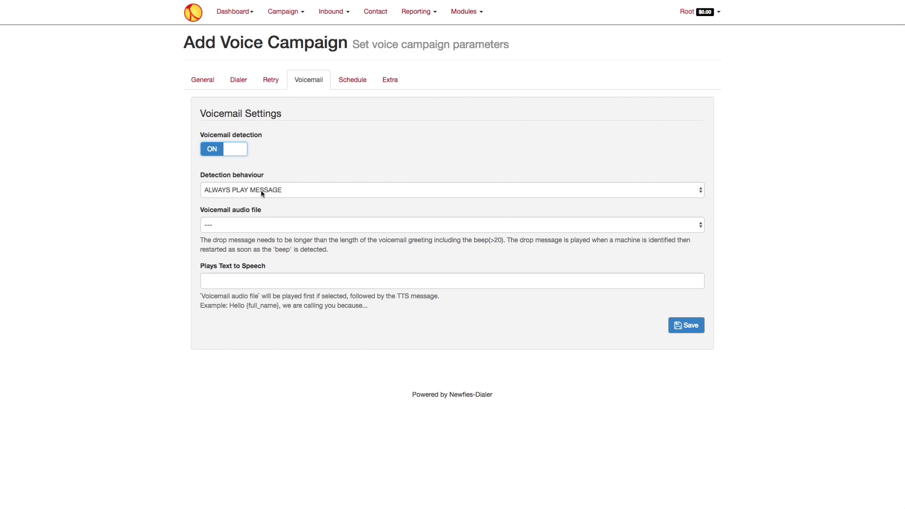
pyautogui.click(451, 190)
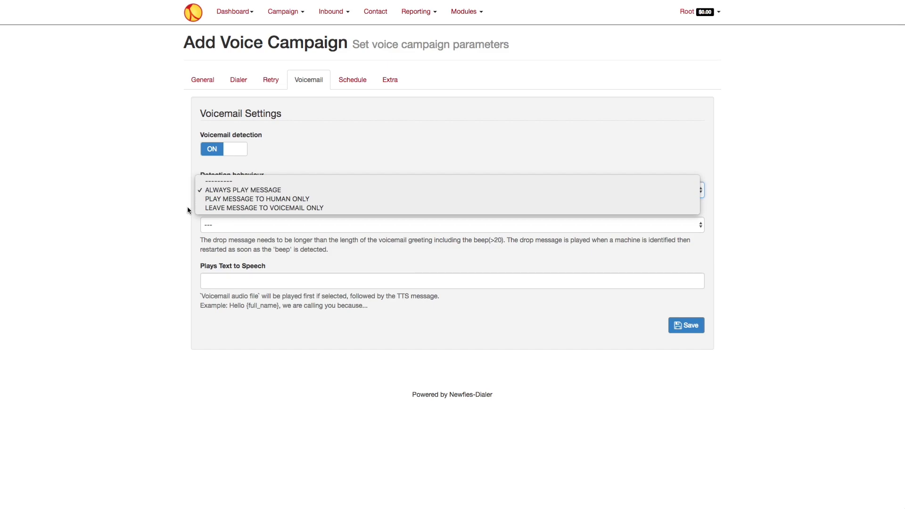
pyautogui.click(244, 189)
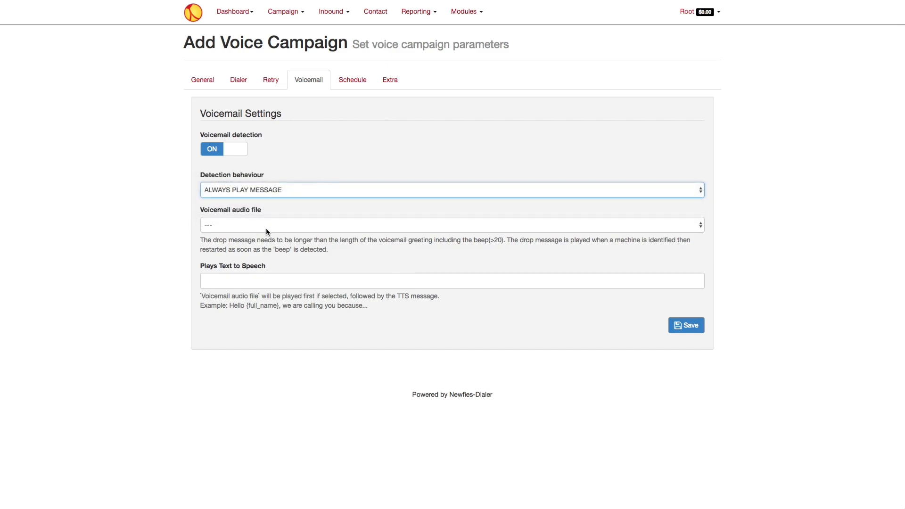
pyautogui.click(451, 225)
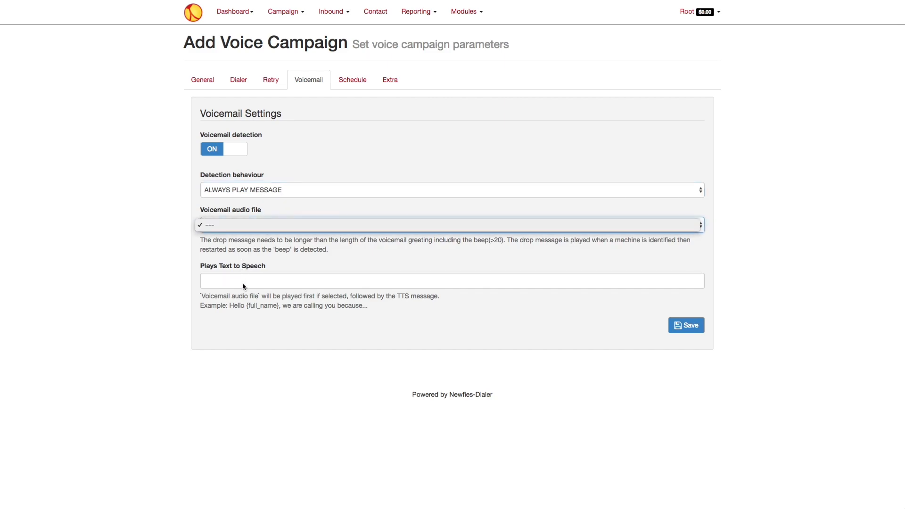
pyautogui.click(451, 224)
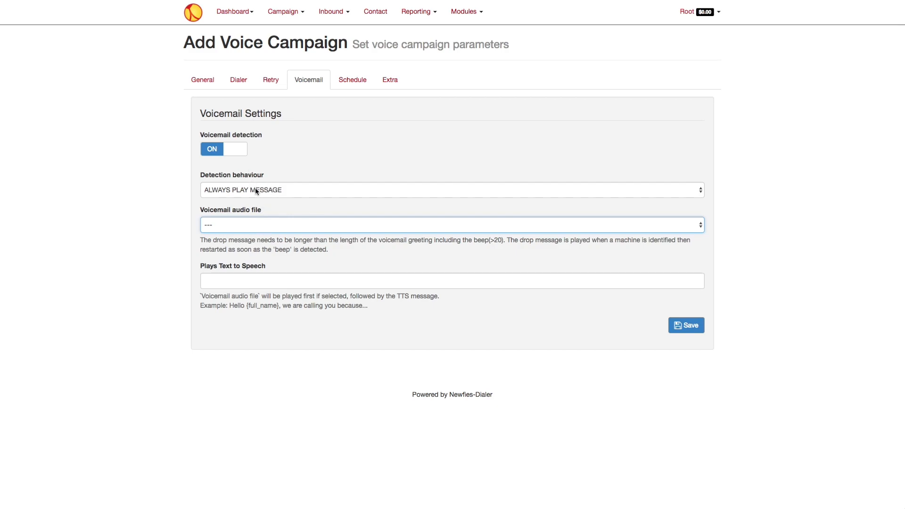
# Step: Set detection behaviour to play the message to humans only
pyautogui.click(452, 190)
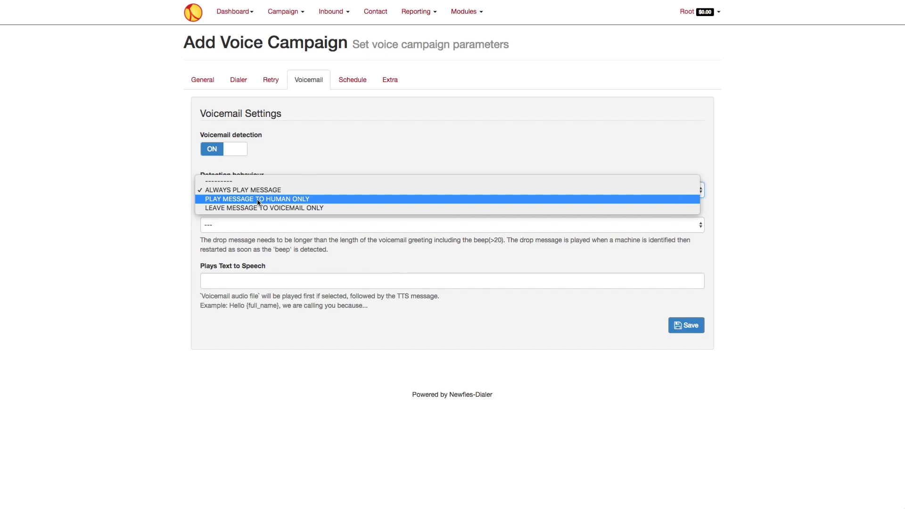
pyautogui.click(256, 199)
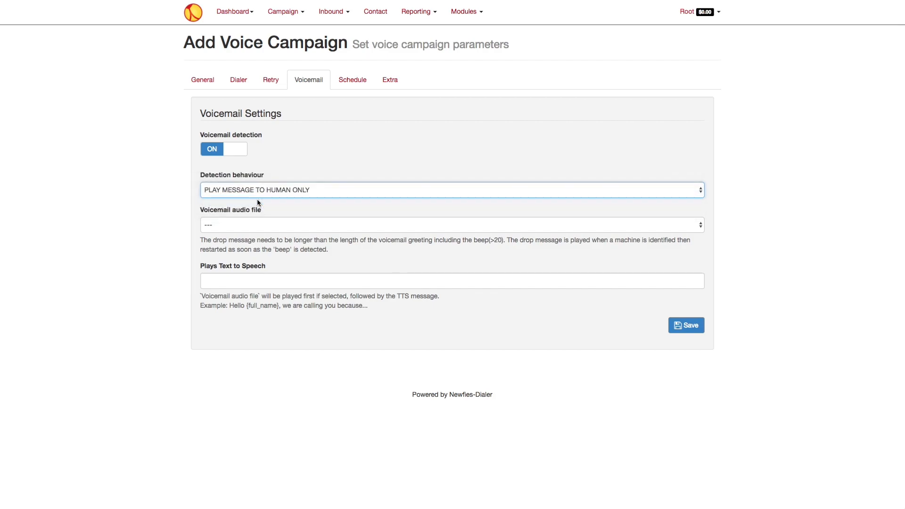
pyautogui.click(351, 79)
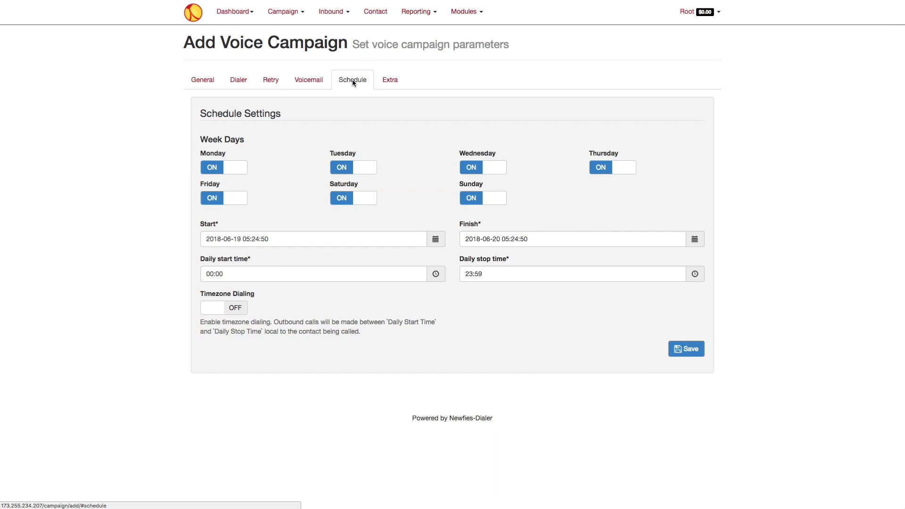
# Step: Exclude Saturday and Sunday from the schedule and review the start and finish dates
pyautogui.click(470, 197)
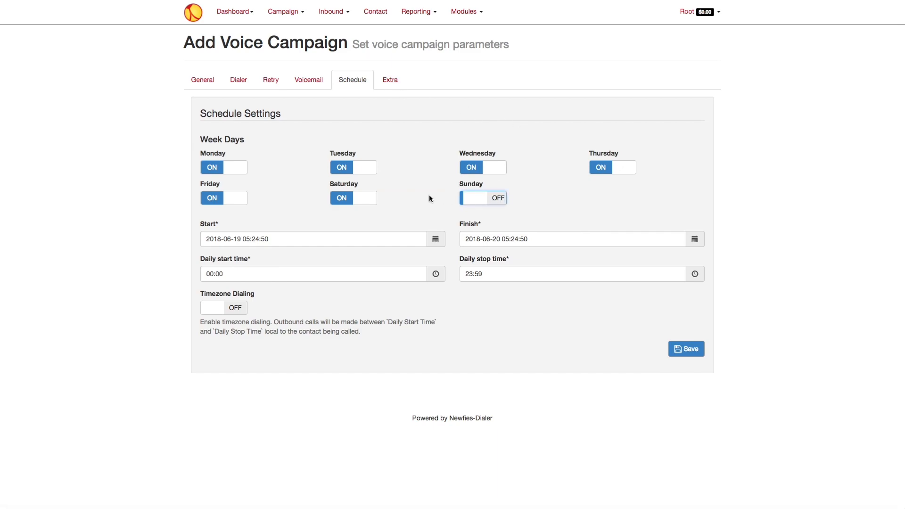
pyautogui.click(352, 197)
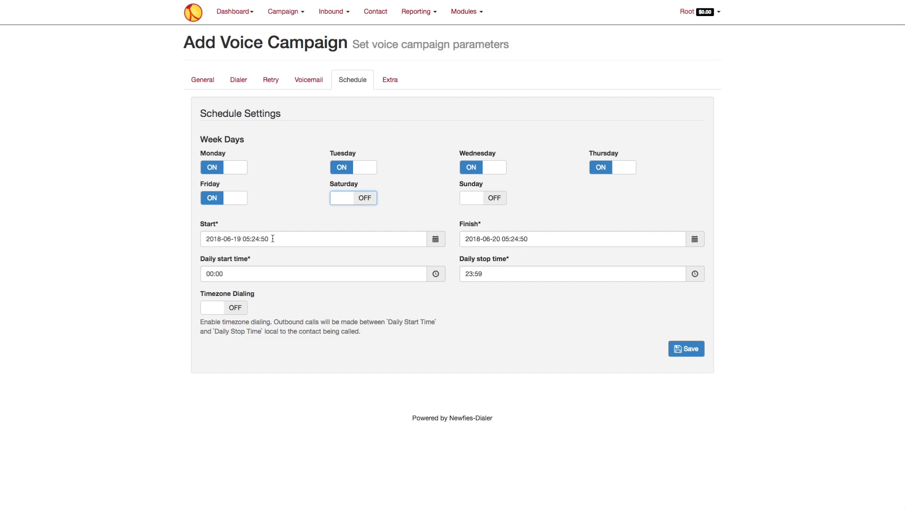
pyautogui.click(572, 239)
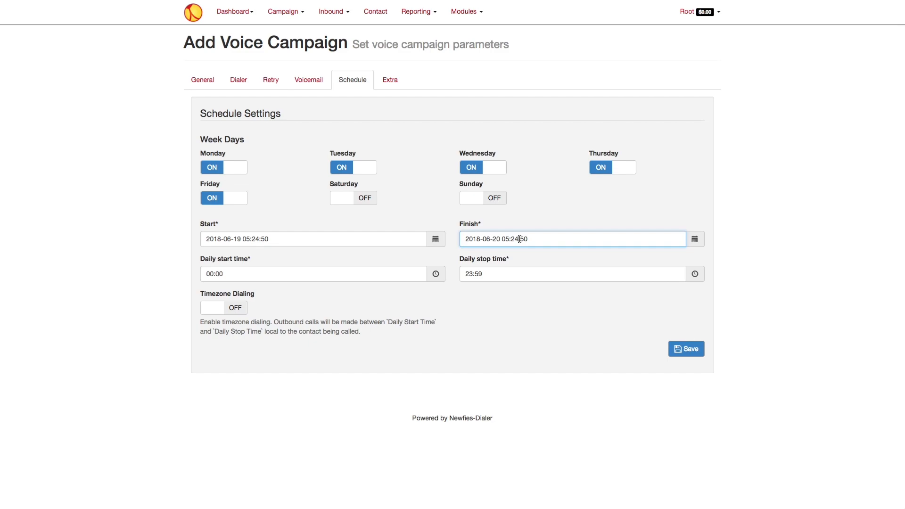
pyautogui.click(314, 274)
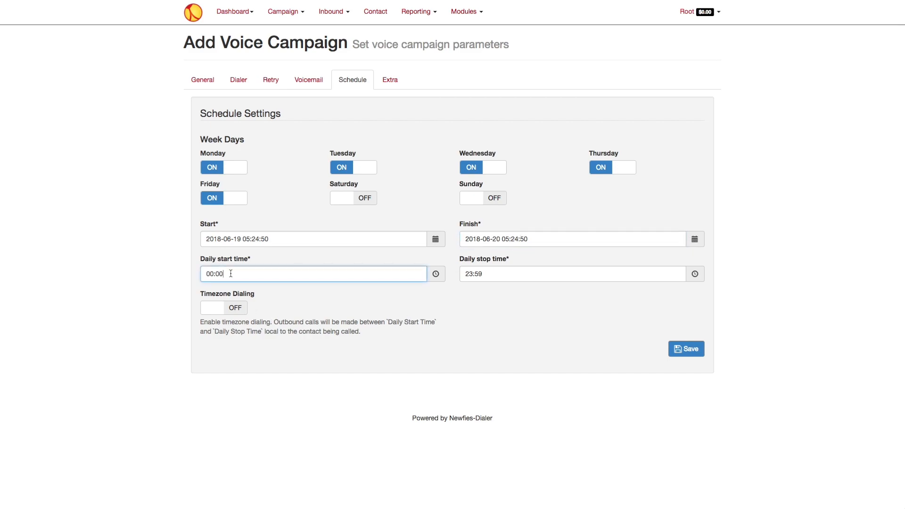
# Step: Set the daily calling window to 09:00–20:00 and turn timezone dialing on
pyautogui.click(435, 273)
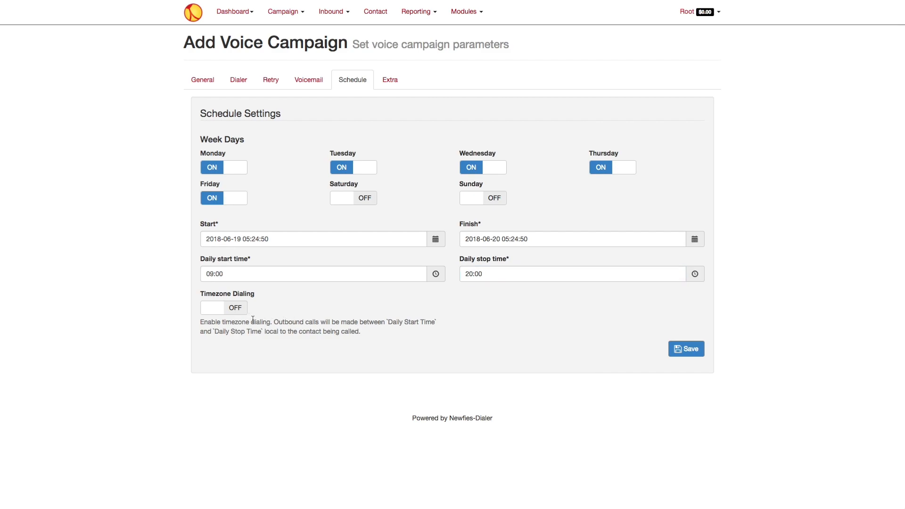
pyautogui.moveTo(237, 309)
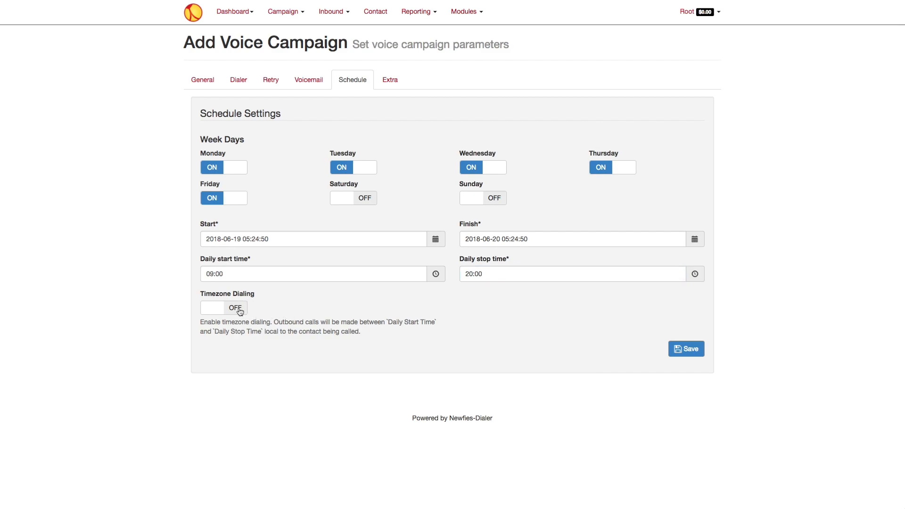
pyautogui.click(223, 307)
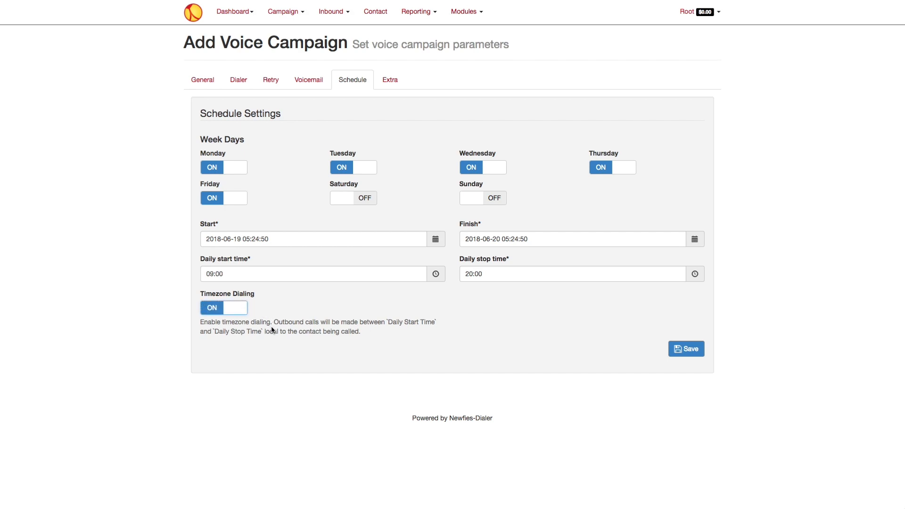
pyautogui.moveTo(294, 362)
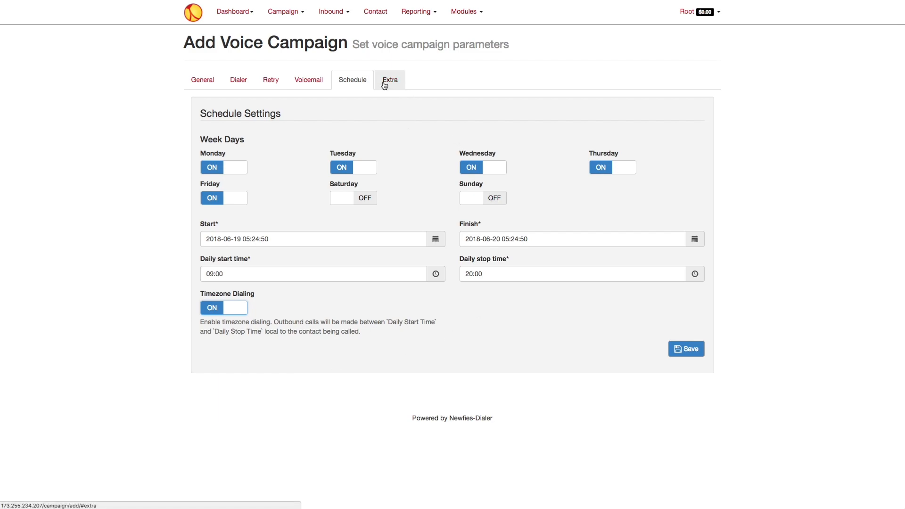
# Step: Review max call duration 1800 and dialing timeout 45 in the extra settings
pyautogui.click(390, 79)
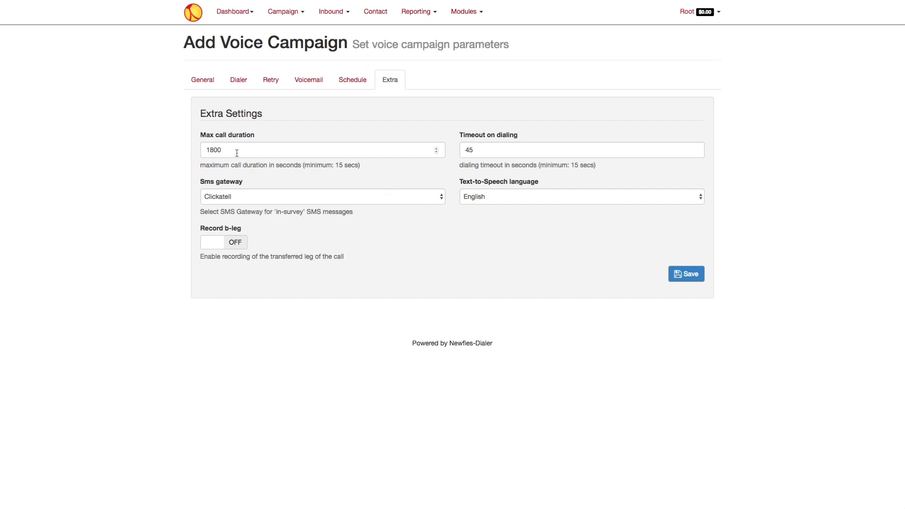
pyautogui.click(322, 150)
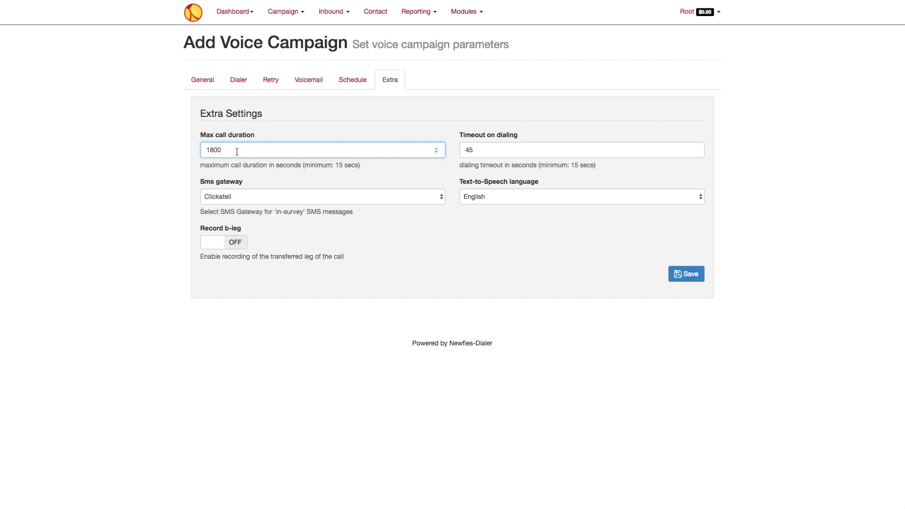
pyautogui.moveTo(498, 144)
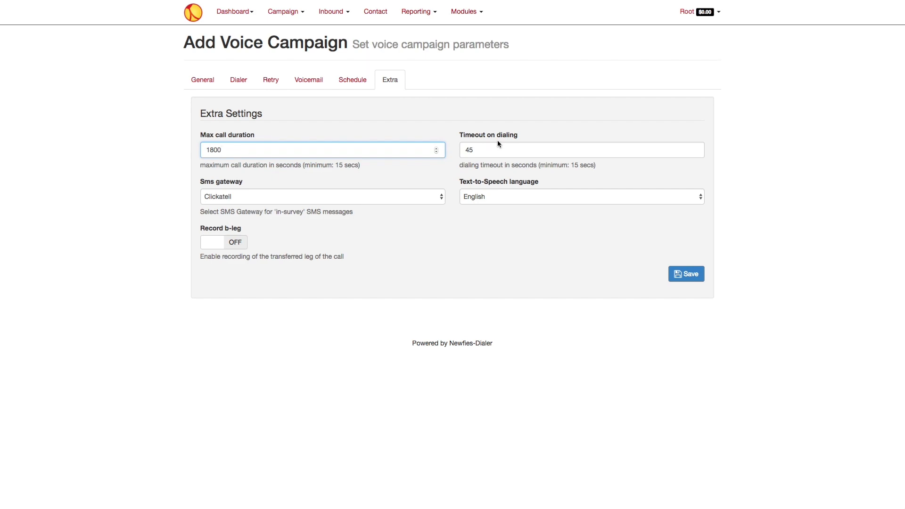
pyautogui.click(580, 150)
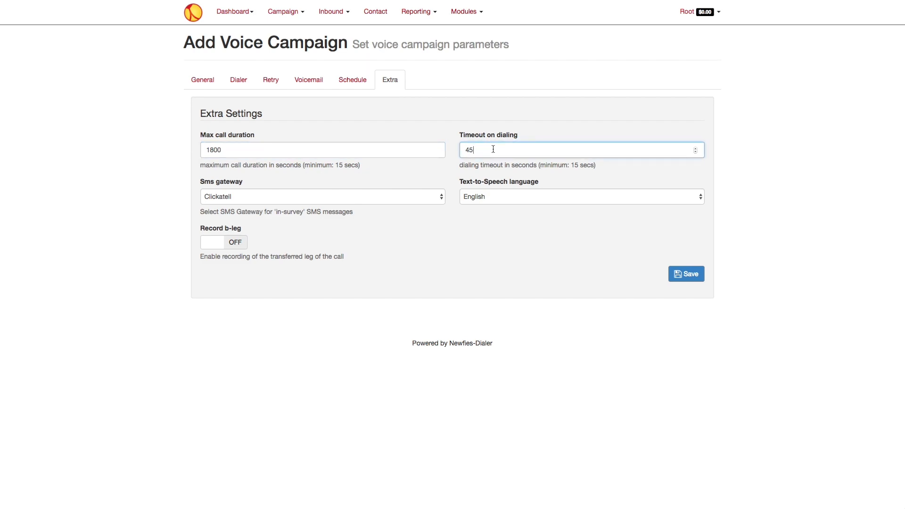
pyautogui.moveTo(237, 199)
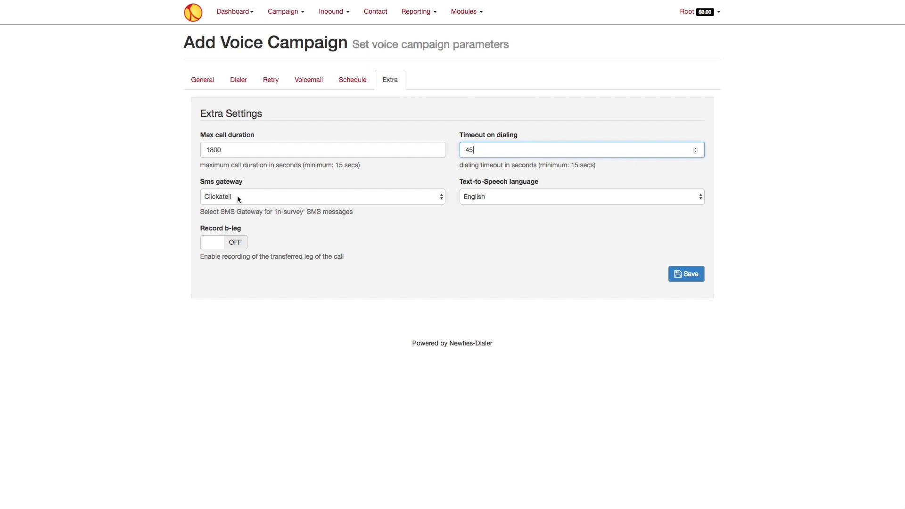
pyautogui.moveTo(242, 200)
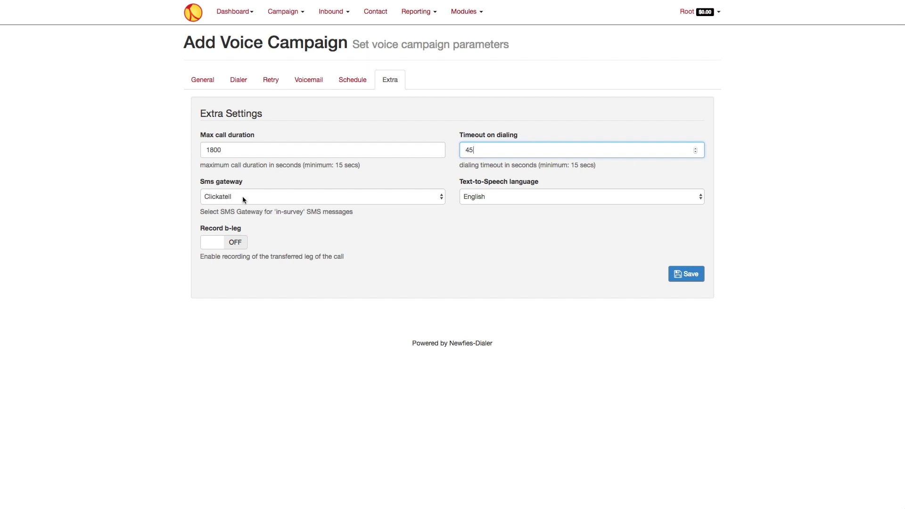
# Step: Keep English text-to-speech, switch Record b-leg on and save the campaign
pyautogui.click(579, 196)
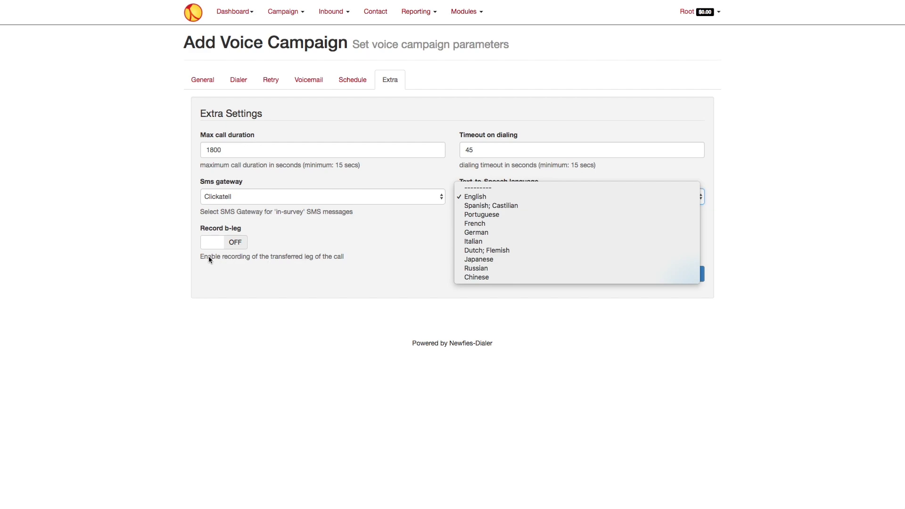
pyautogui.click(474, 196)
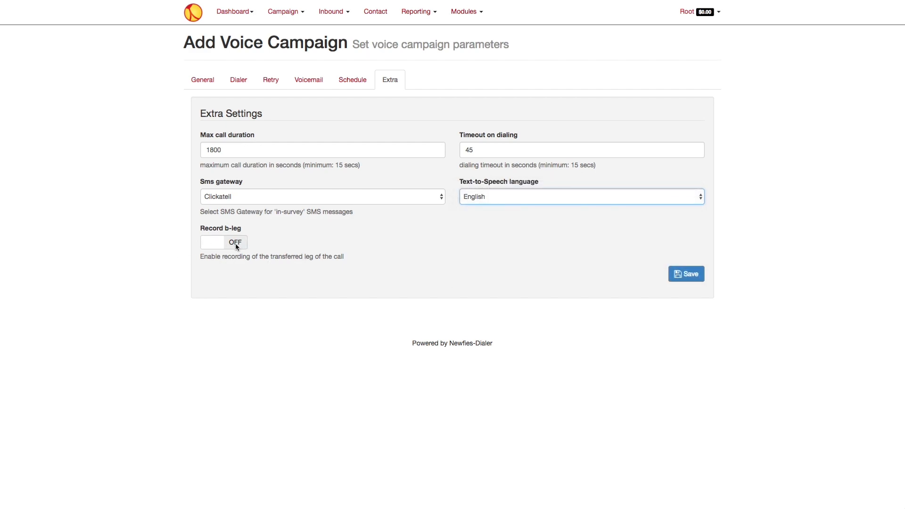
pyautogui.click(224, 243)
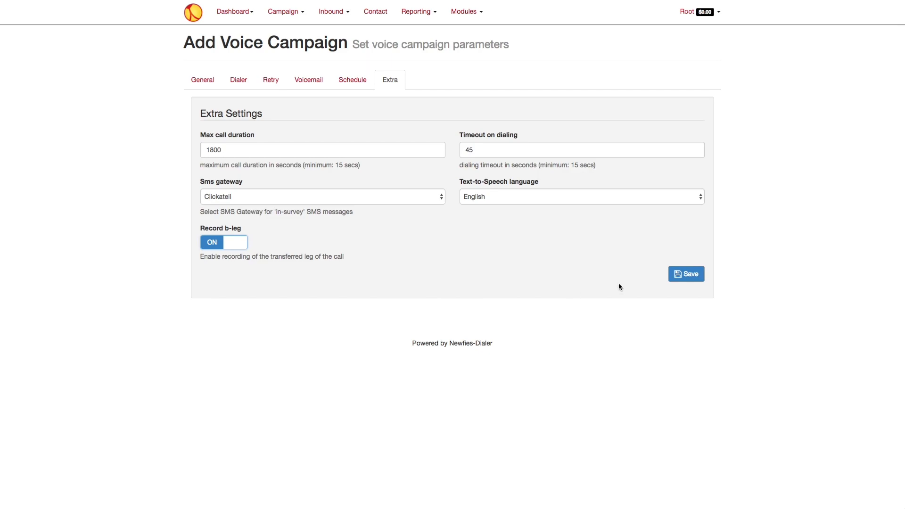
pyautogui.click(685, 274)
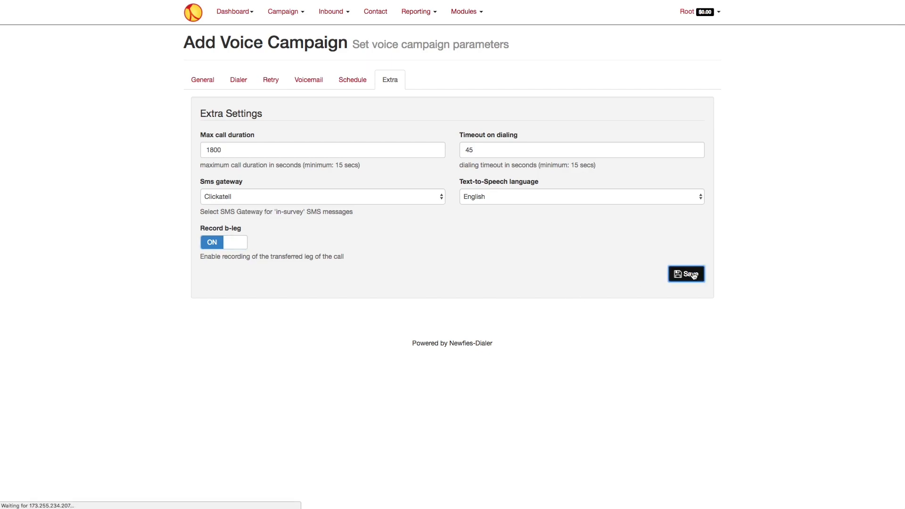
# Step: Return to the campaign list and start the Jun 19, 05:24 campaign so it reads Started
pyautogui.click(685, 274)
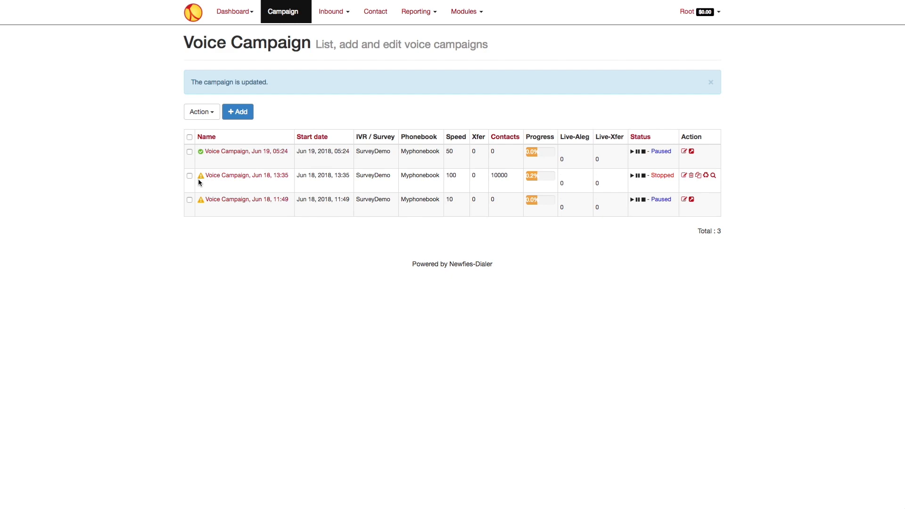
pyautogui.moveTo(211, 239)
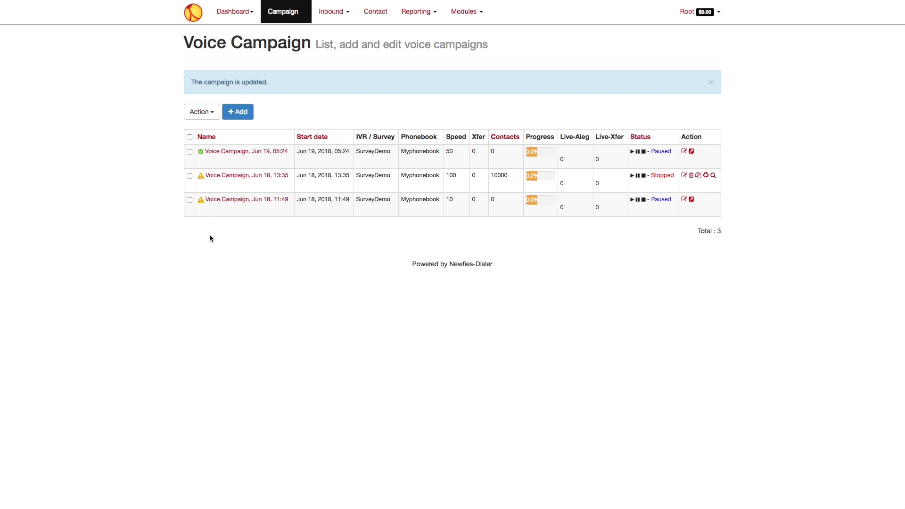
pyautogui.click(632, 151)
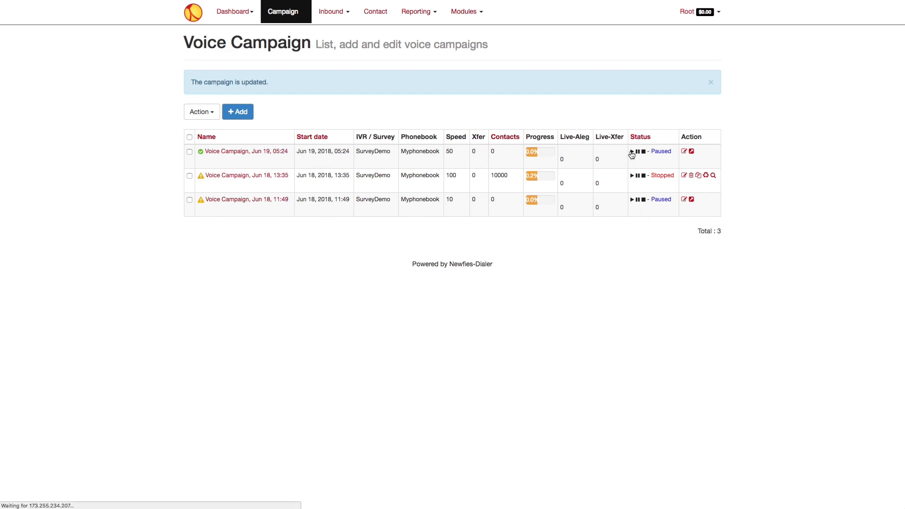
pyautogui.click(632, 151)
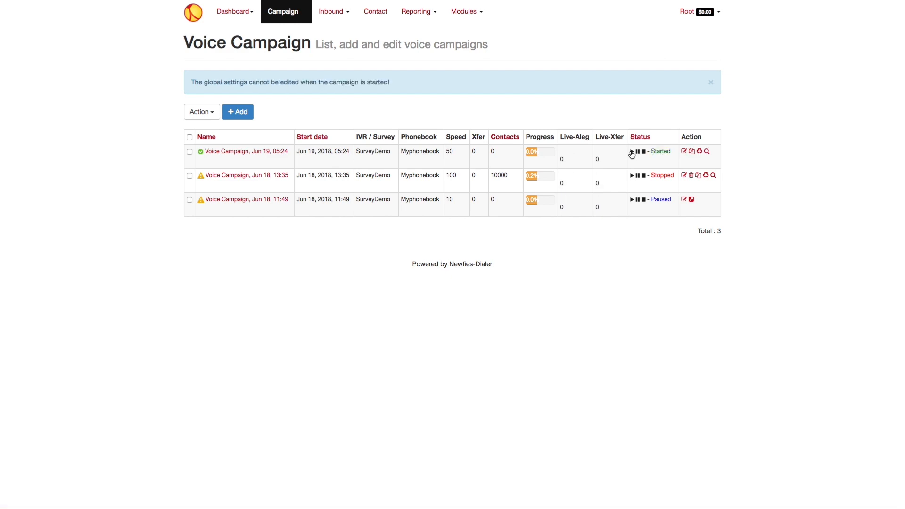
pyautogui.moveTo(644, 164)
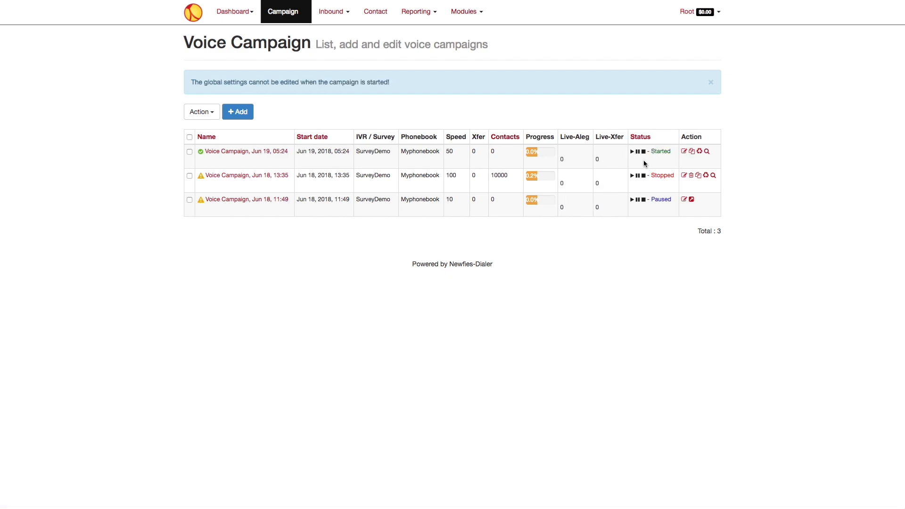